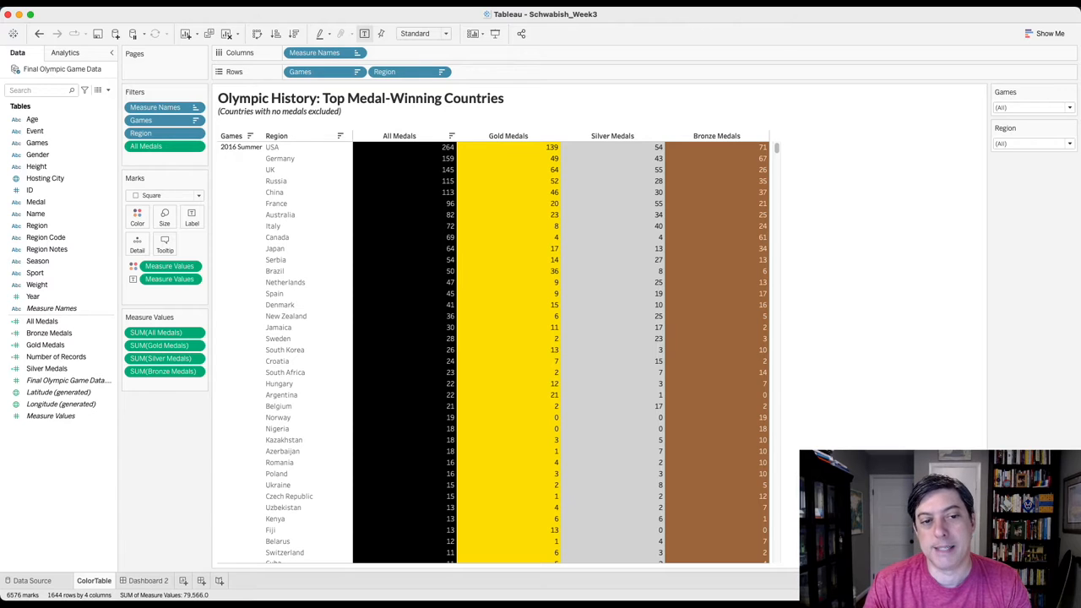
mouse_move(433, 326)
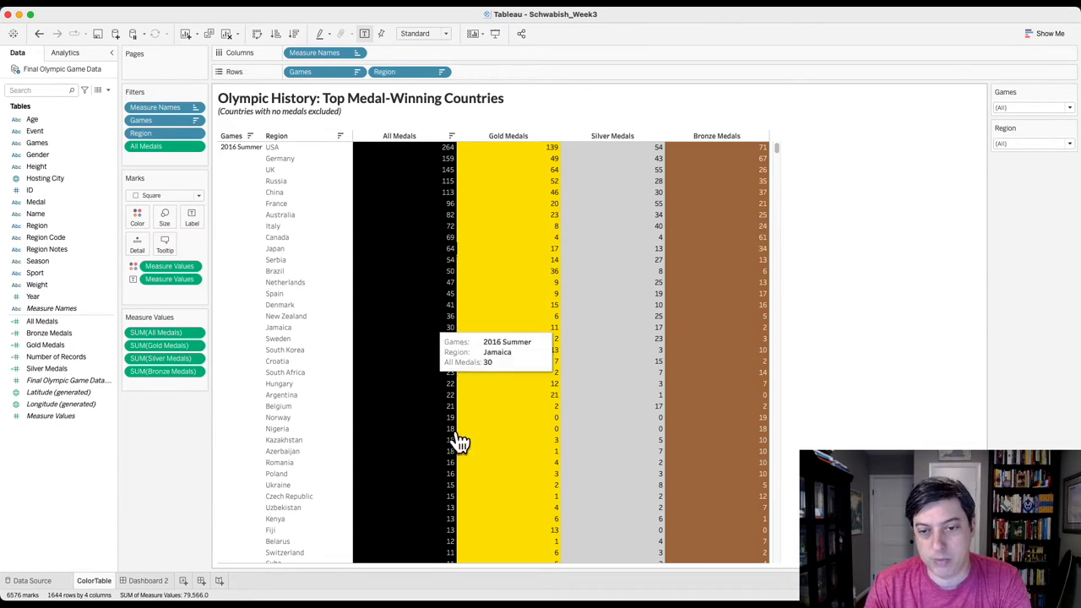
mouse_move(716, 271)
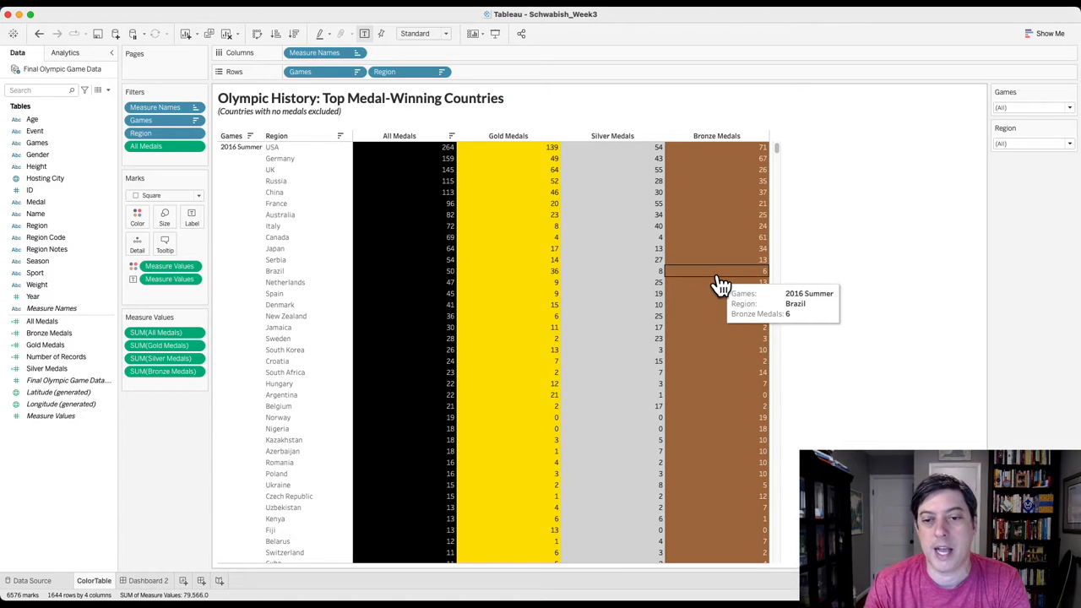
mouse_move(521, 209)
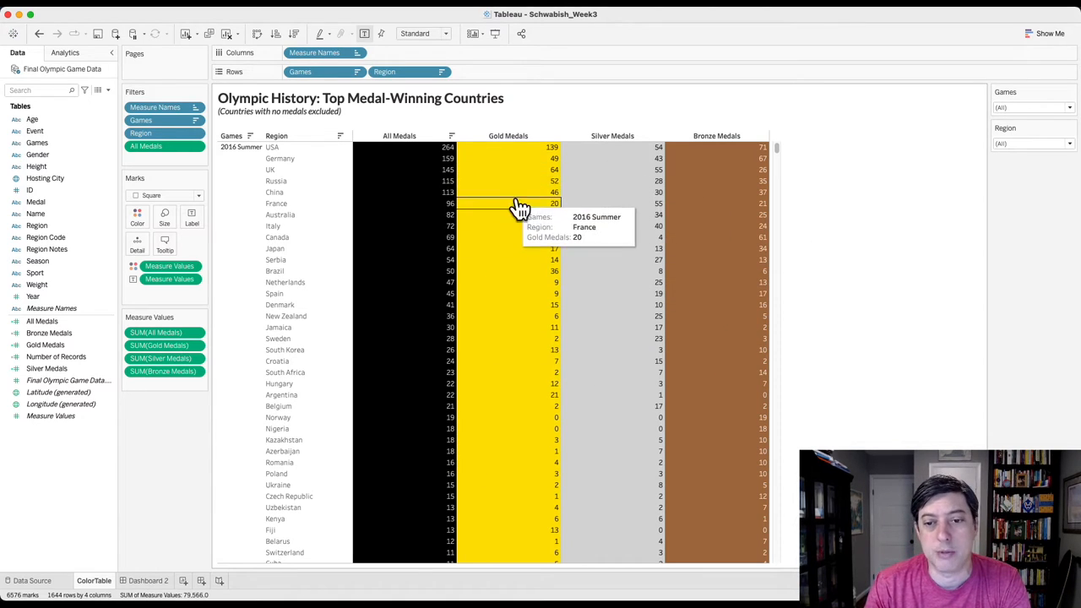
mouse_move(539, 328)
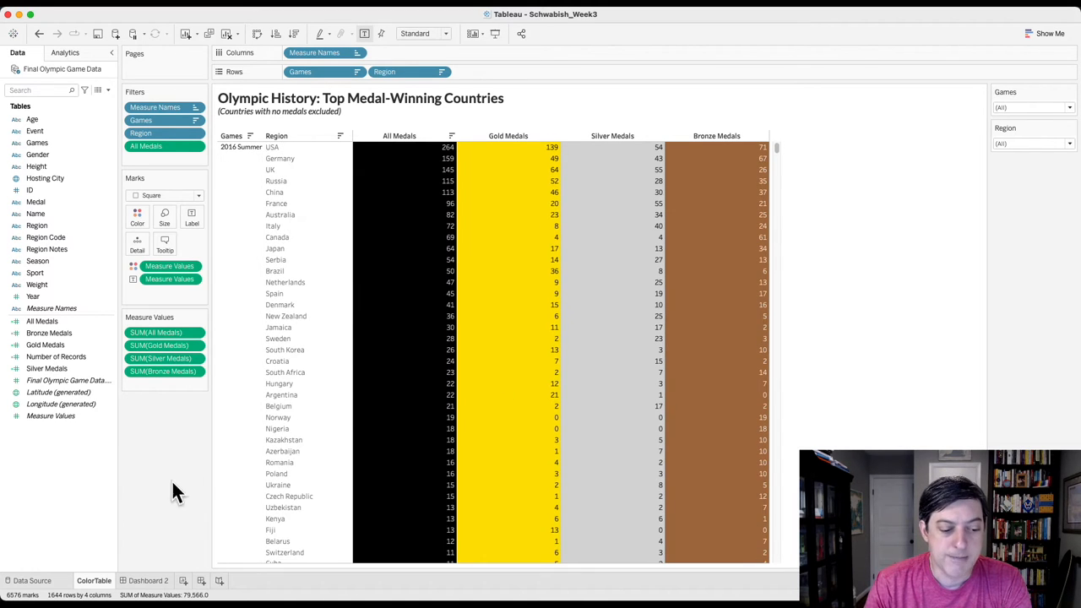
Step: Open Dashboard 2 with the medal table, Olympic rings logo and sources note
left_click(148, 580)
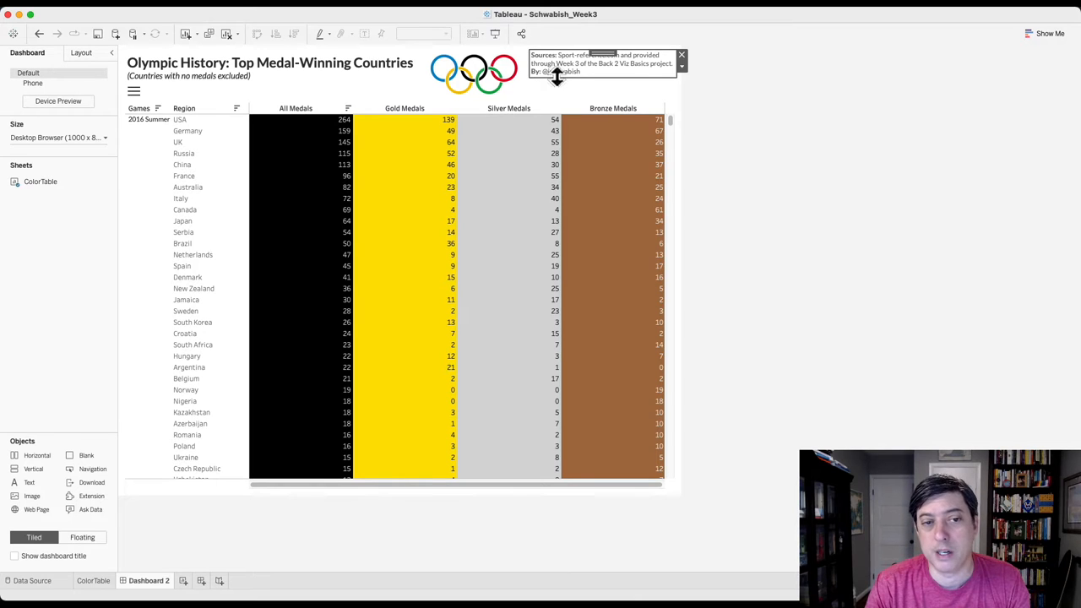
mouse_move(557, 76)
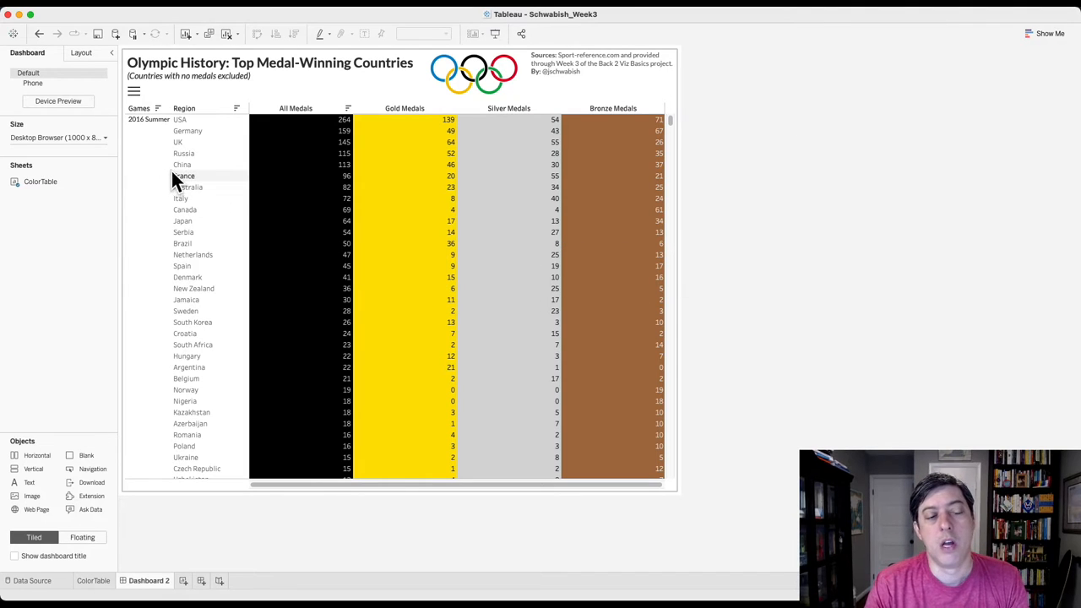
mouse_move(135, 131)
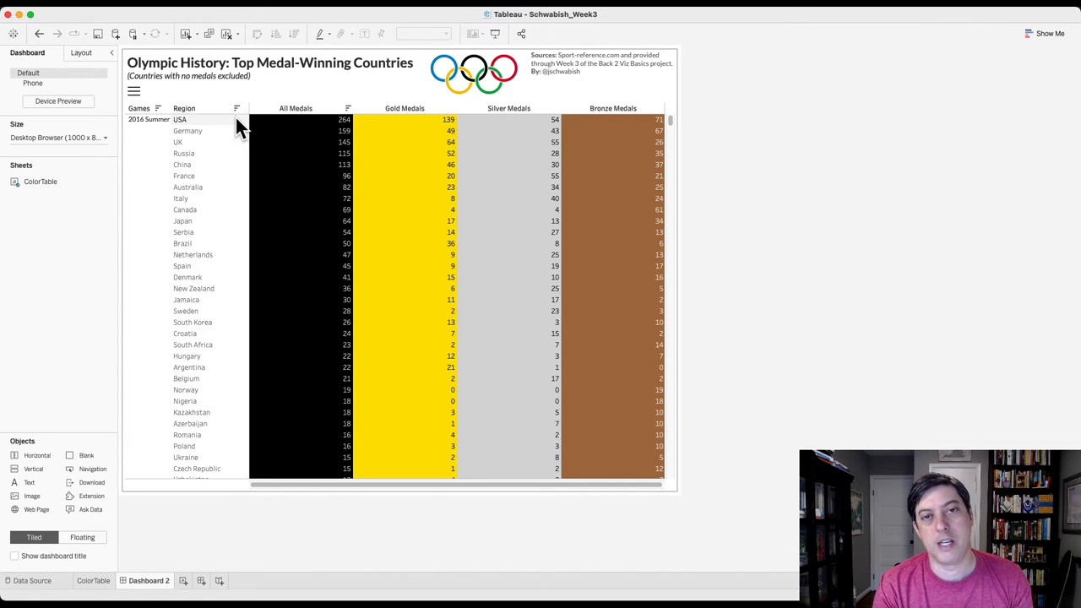
mouse_move(218, 133)
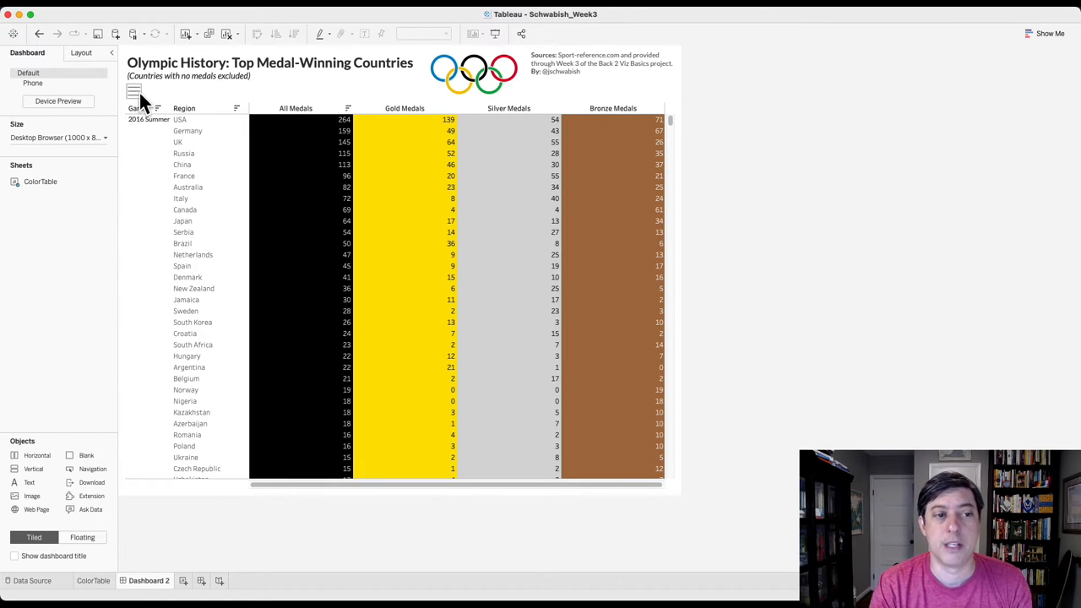
Step: Enter presentation mode and expand the hamburger menu to show Games and Region filters
left_click(135, 91)
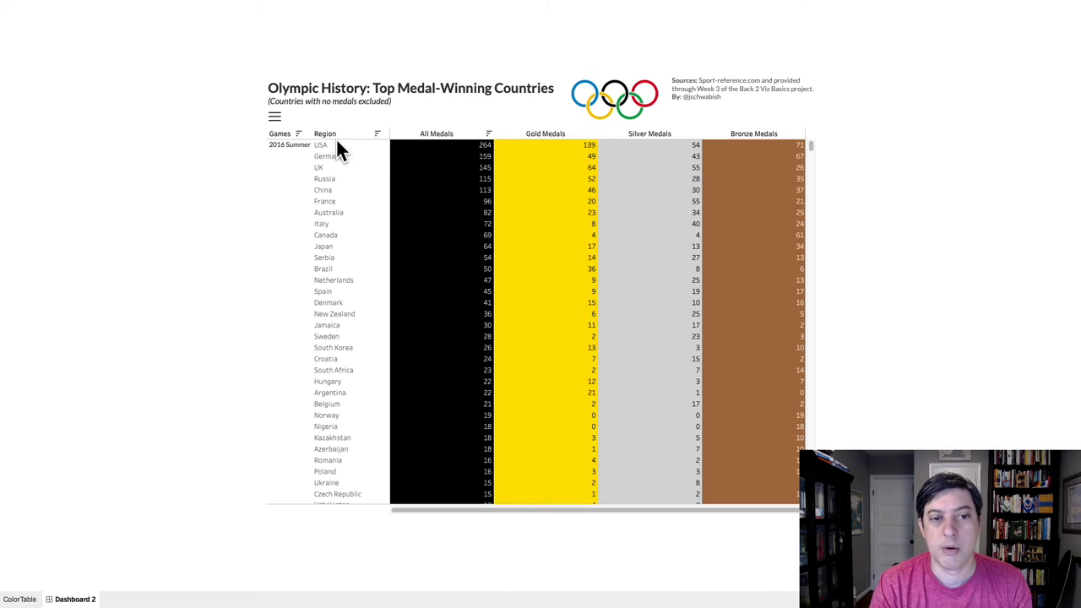
left_click(275, 116)
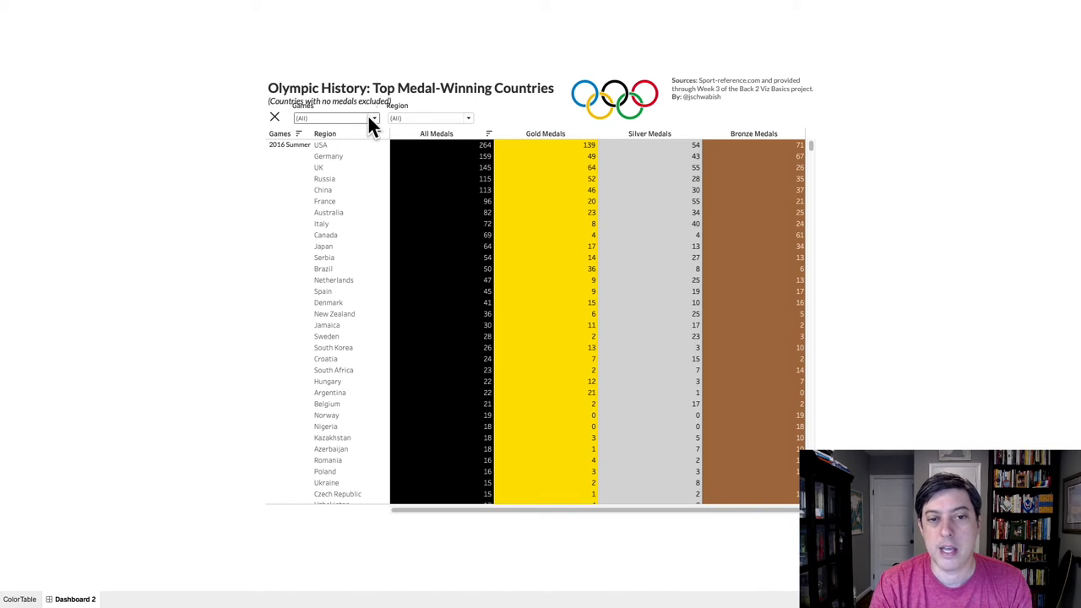
mouse_move(466, 121)
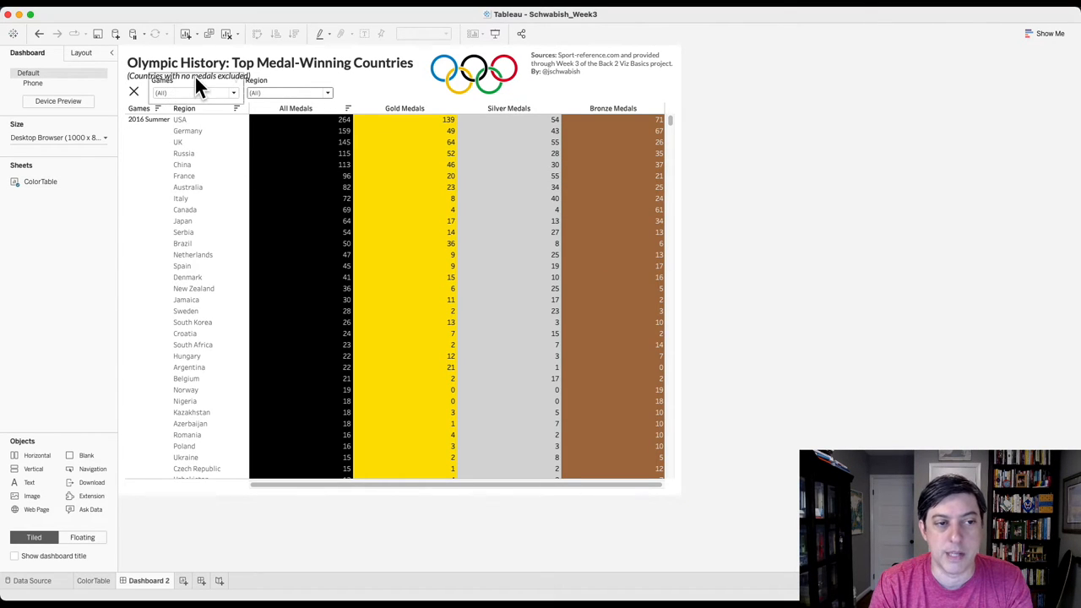
mouse_move(792, 187)
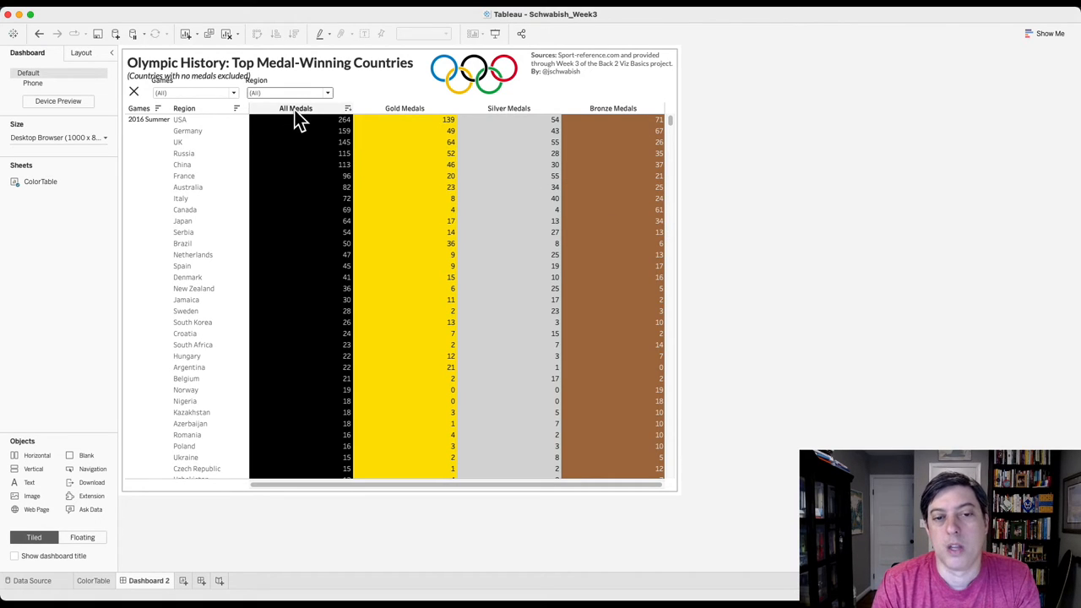
mouse_move(623, 105)
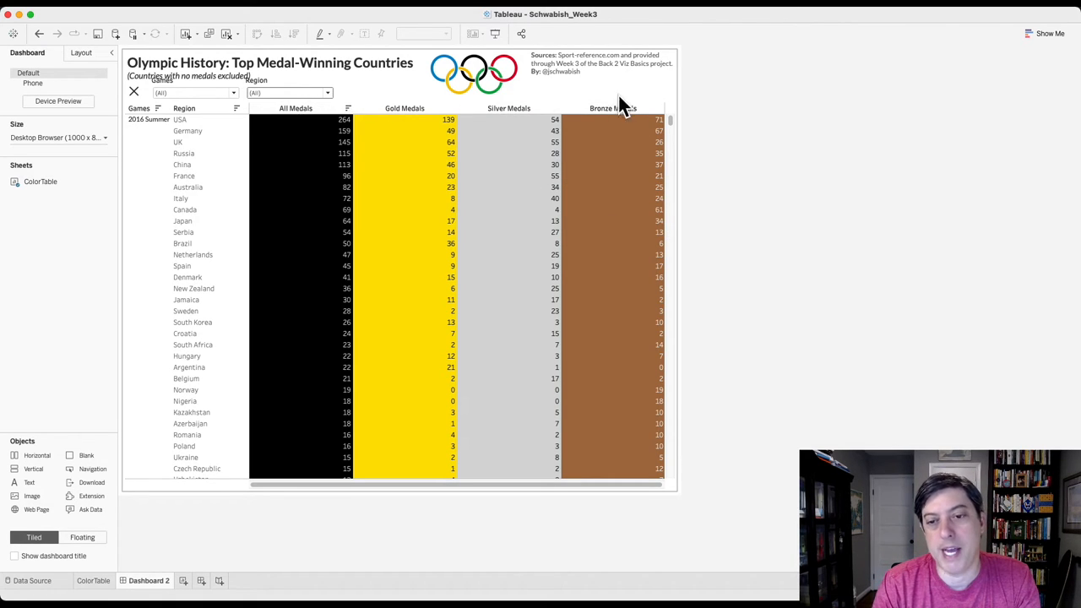
mouse_move(347, 123)
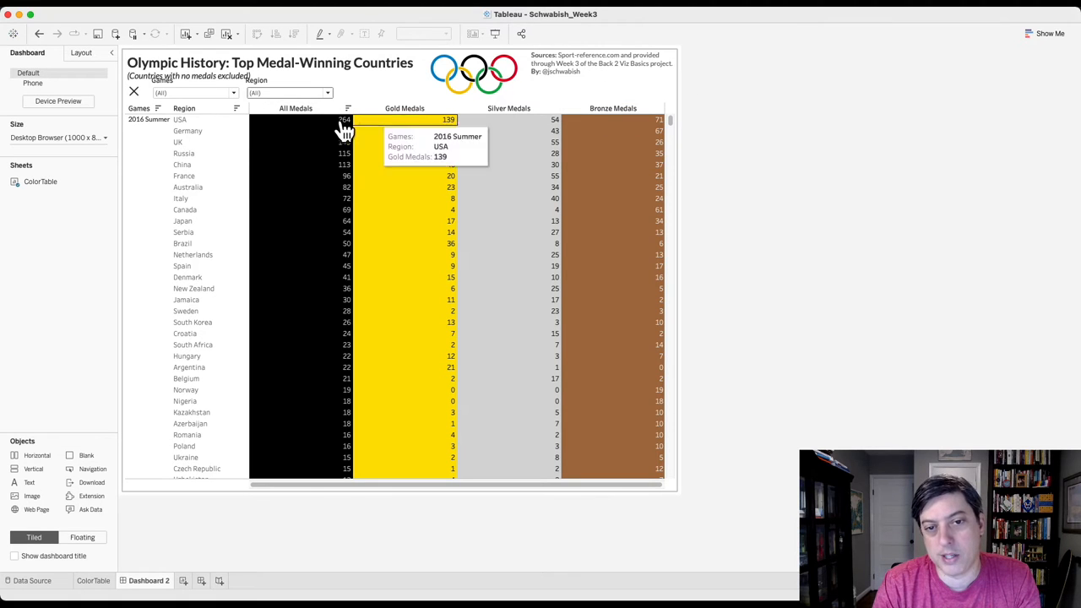
mouse_move(883, 124)
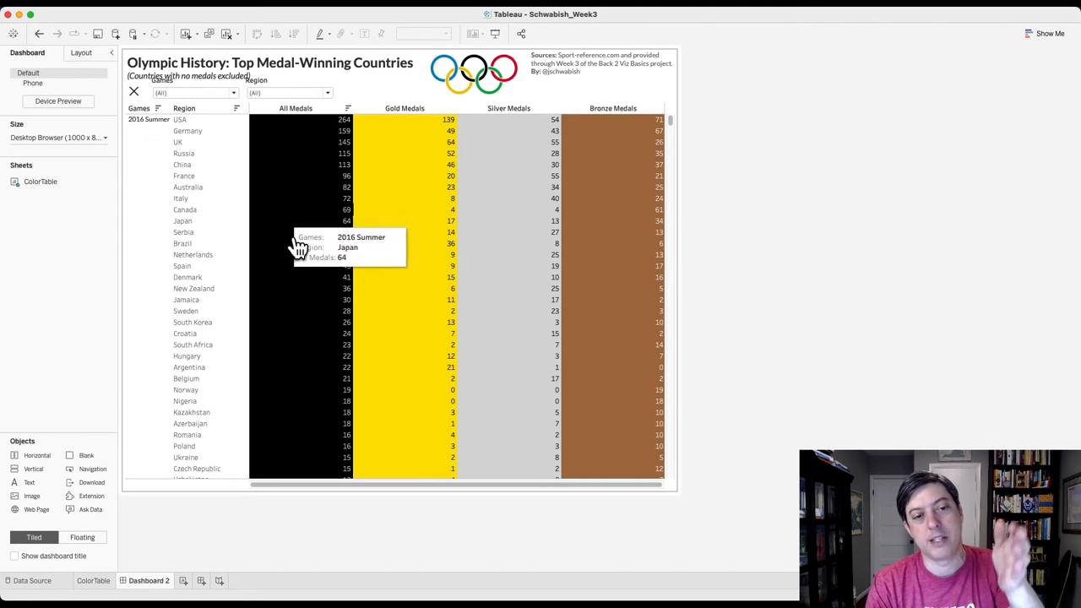
mouse_move(752, 182)
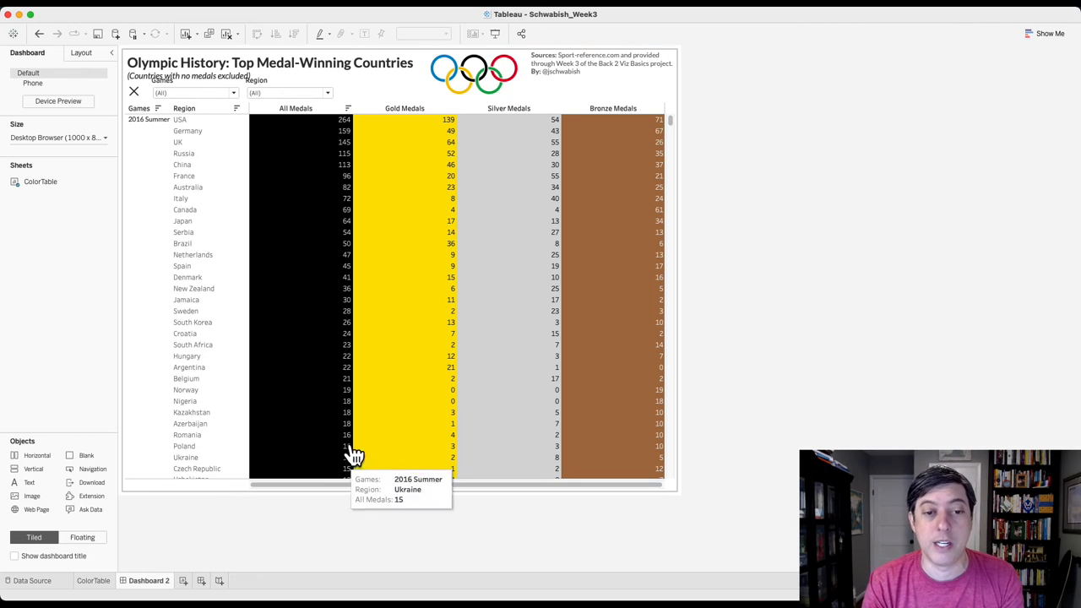
mouse_move(338, 135)
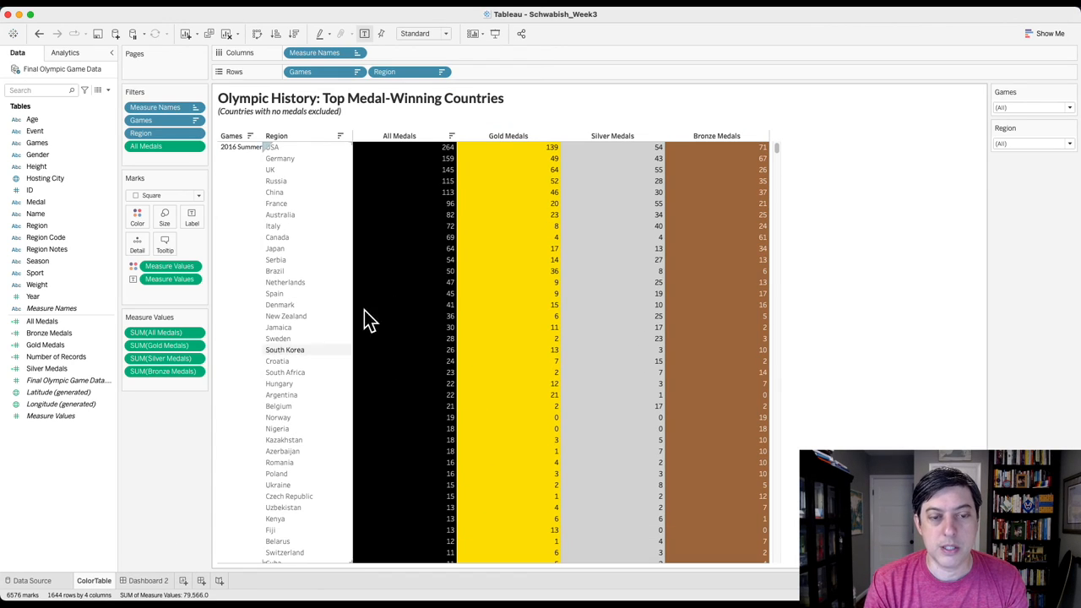
mouse_move(418, 157)
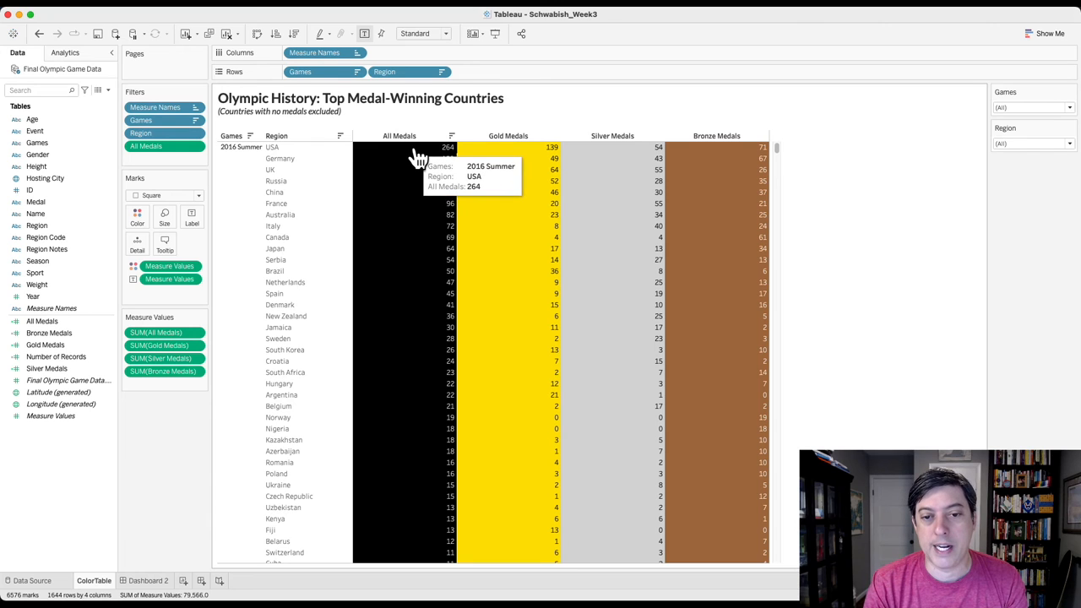
mouse_move(423, 470)
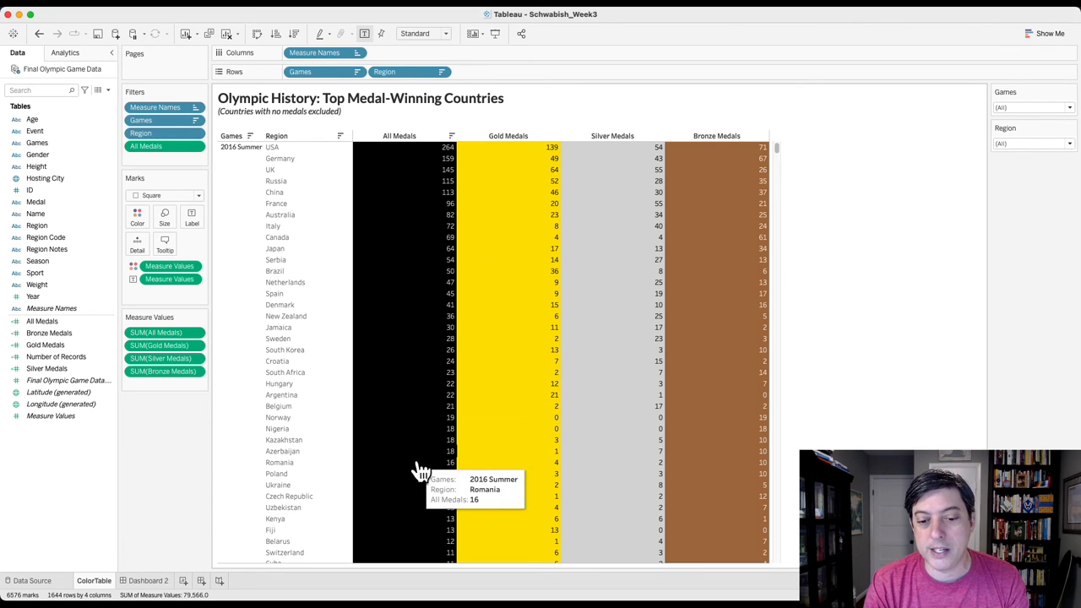
mouse_move(950, 241)
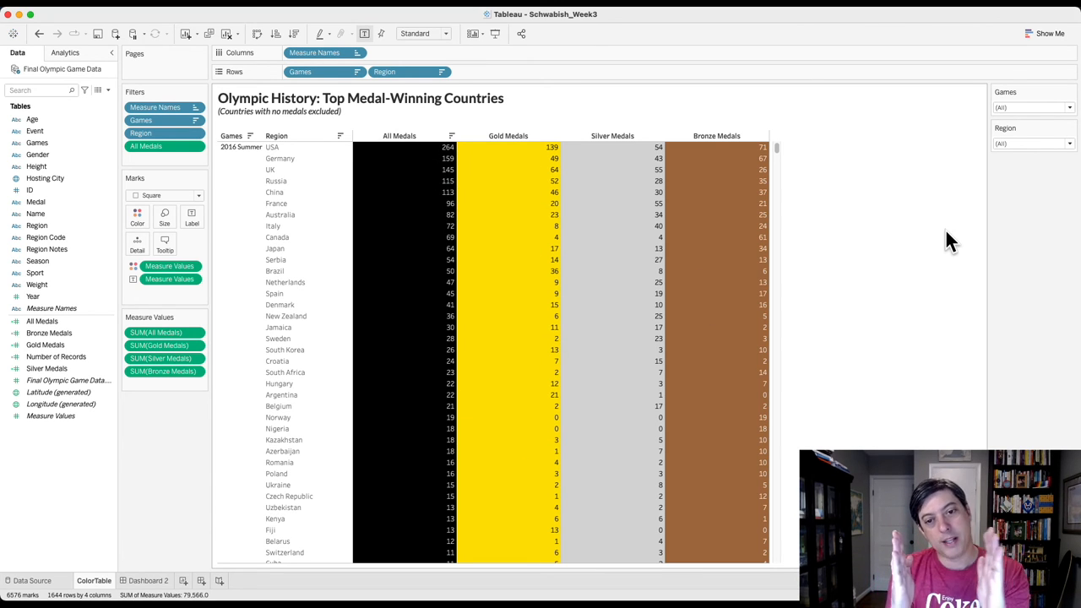